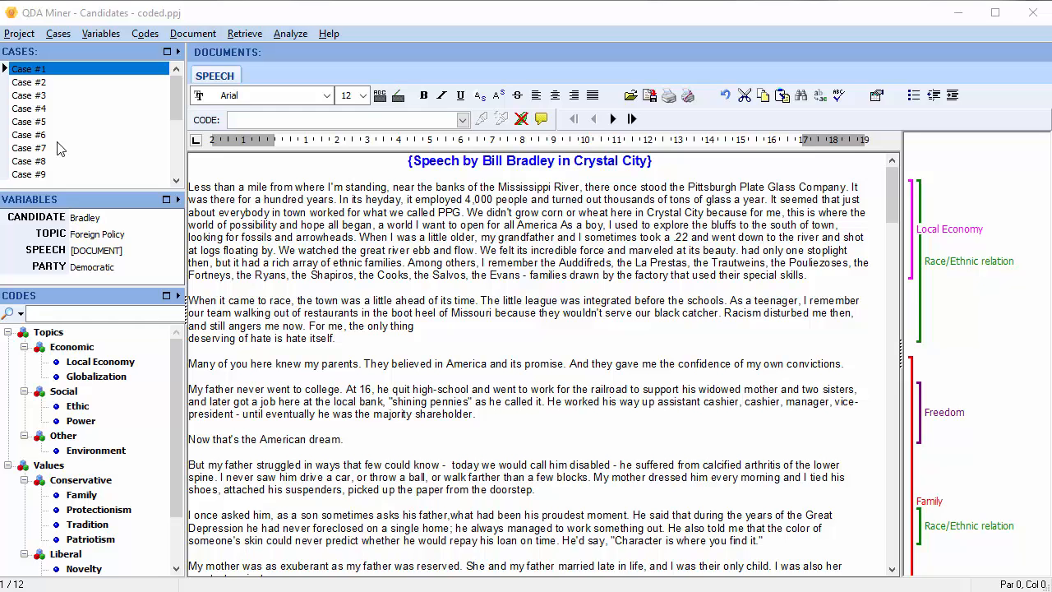
mouse_move(92, 109)
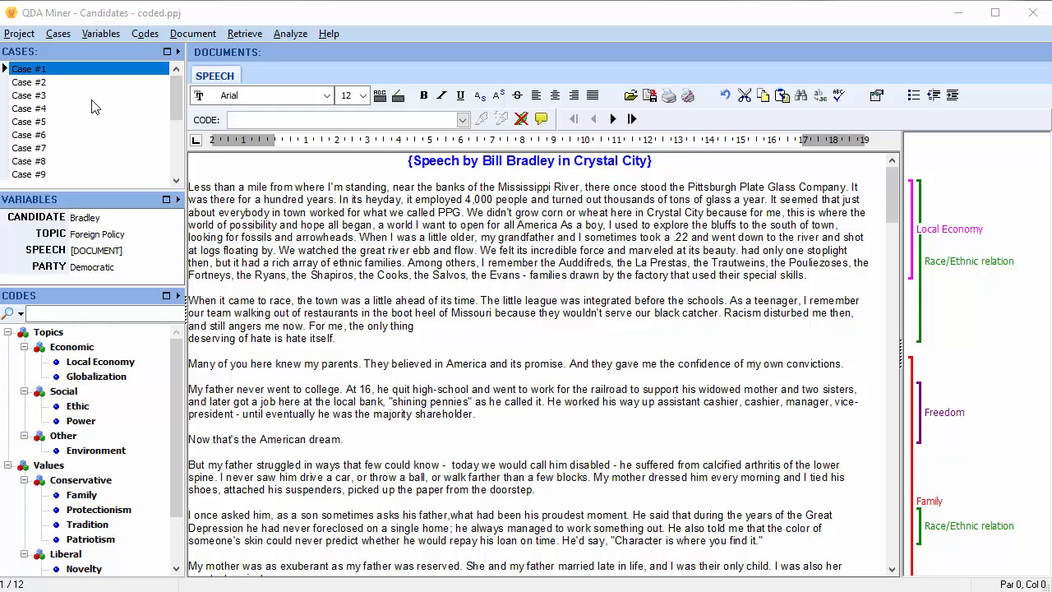
mouse_move(92, 152)
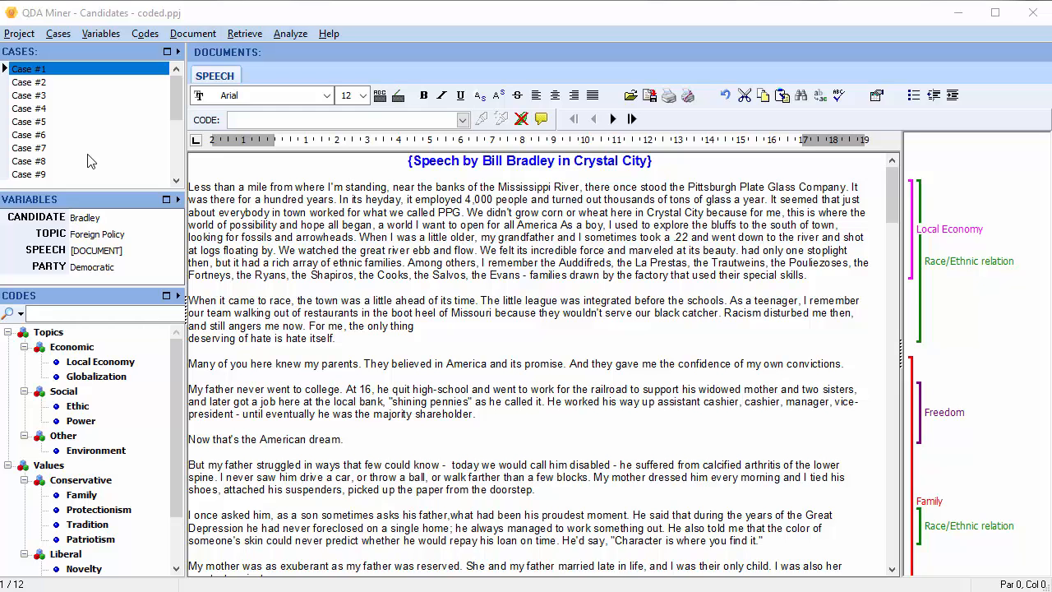
mouse_move(88, 59)
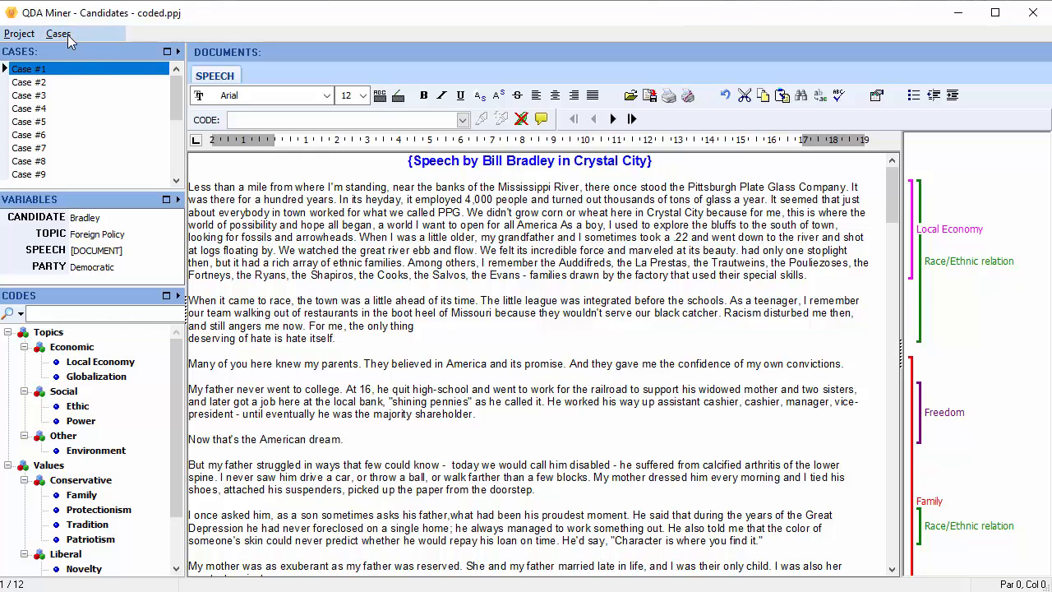
Open Cases > Grouping/Descriptor and choose the Tree display for cases.
left_click(57, 32)
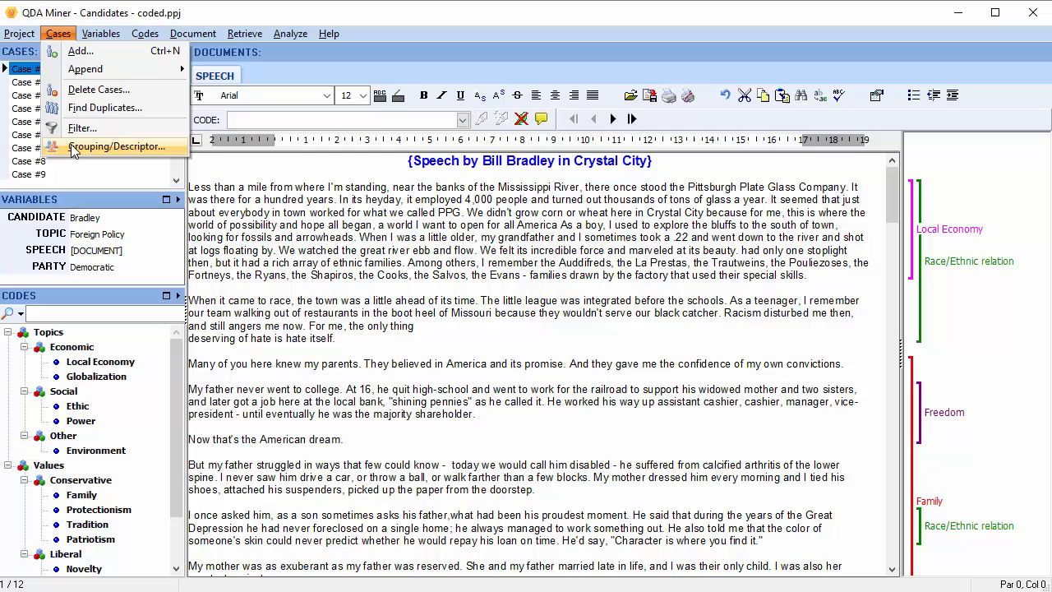
left_click(116, 145)
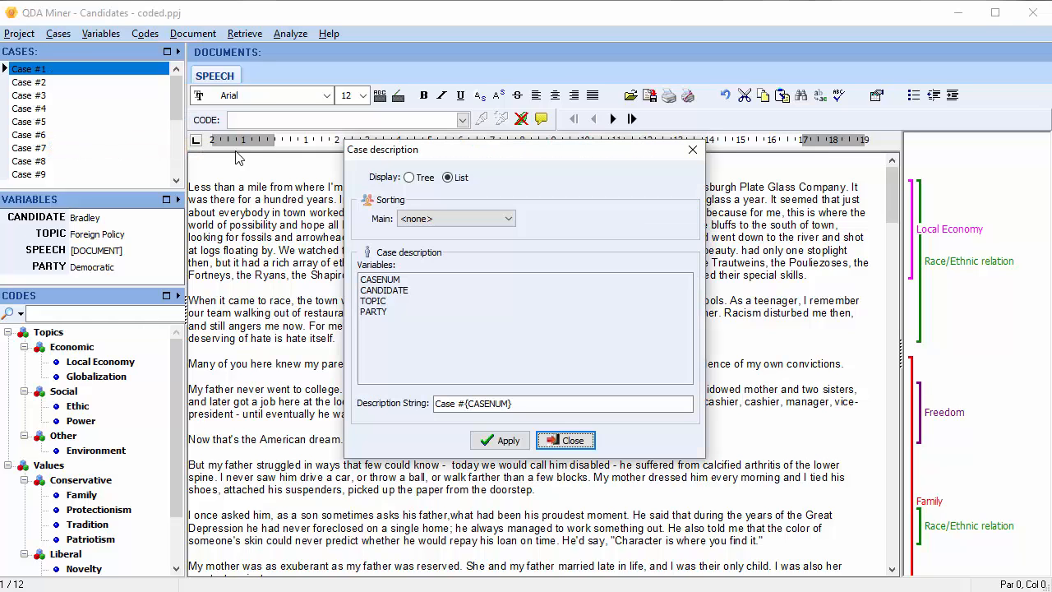
mouse_move(302, 264)
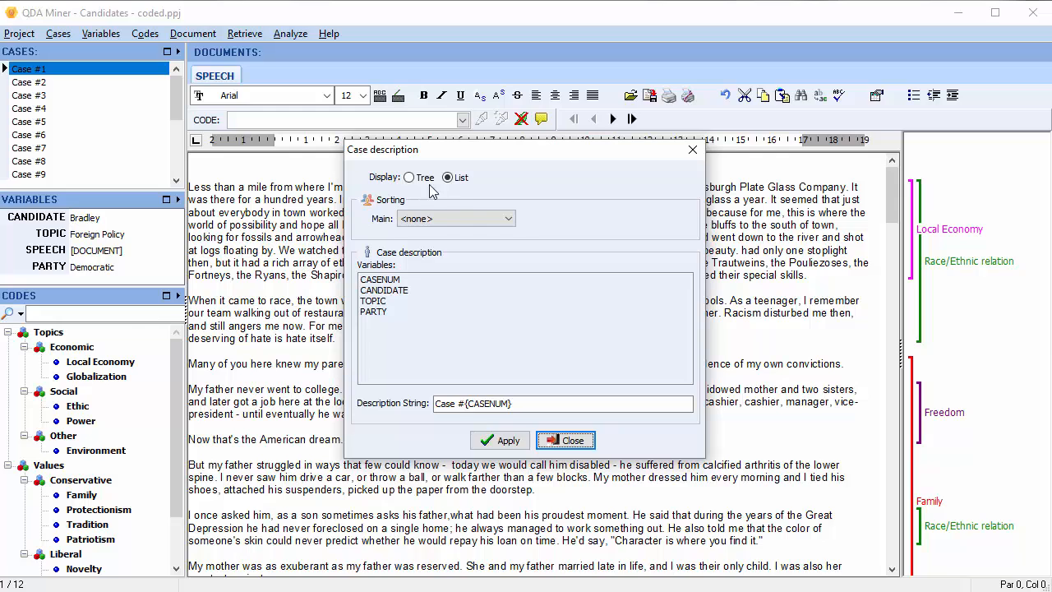
mouse_move(459, 191)
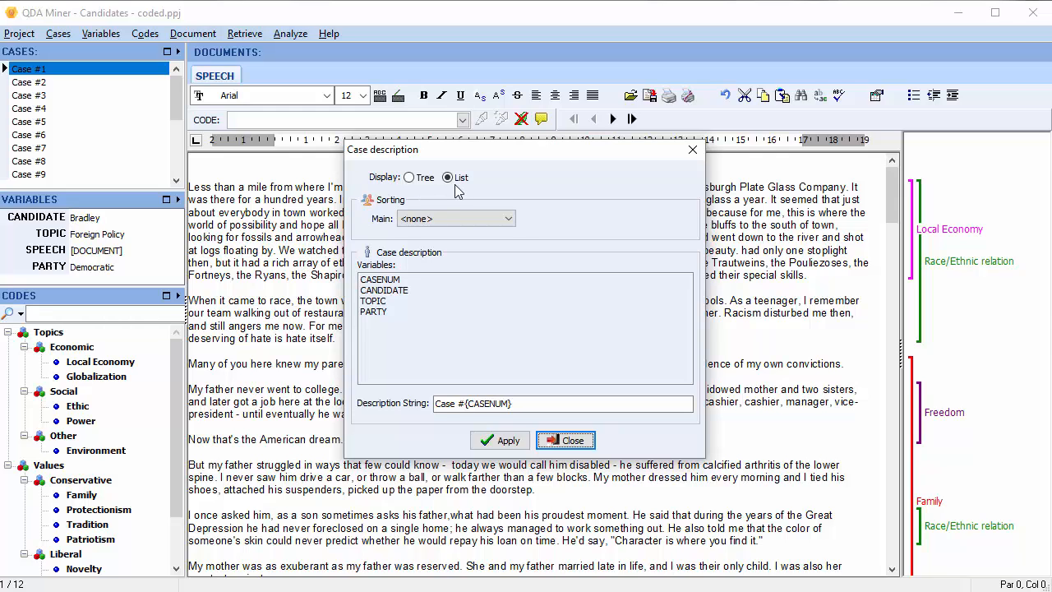
left_click(408, 177)
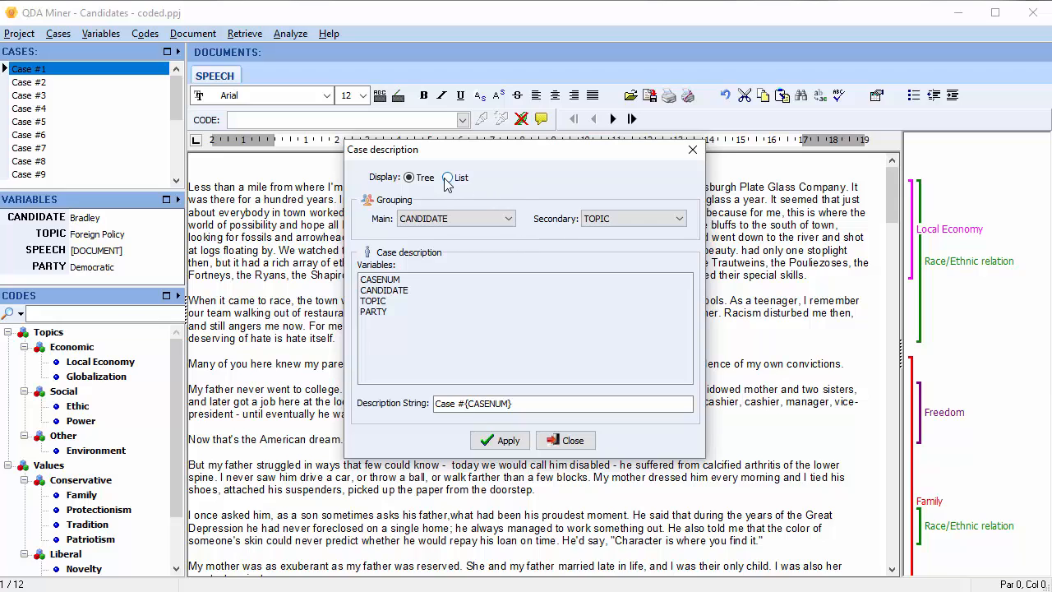
Switch to List display with description string {CANDIDATE} - {TOPIC}, sorted by CANDIDATE then TOPIC.
left_click(447, 178)
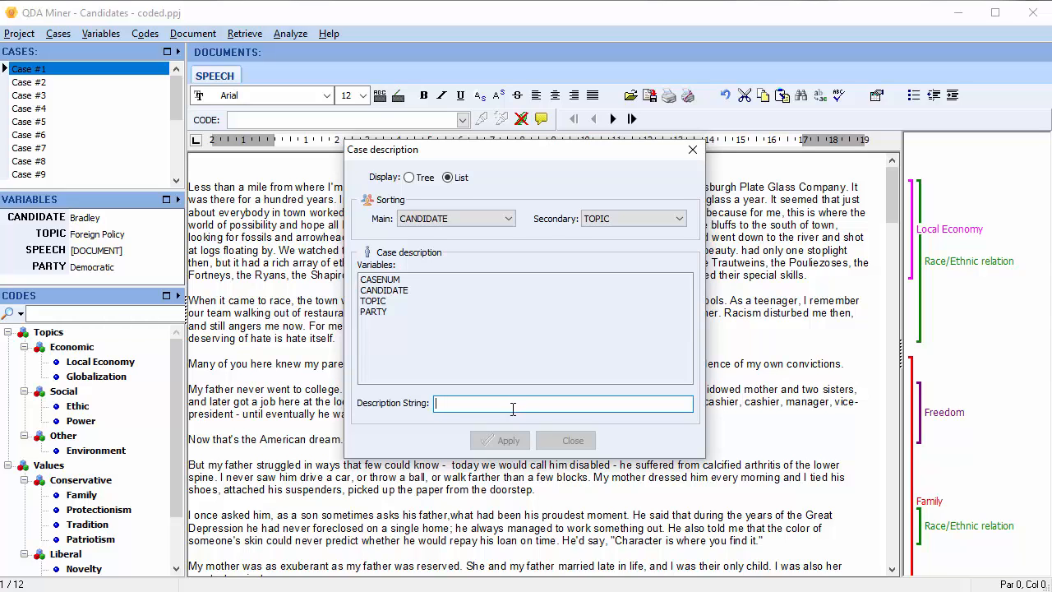
double_click(384, 289)
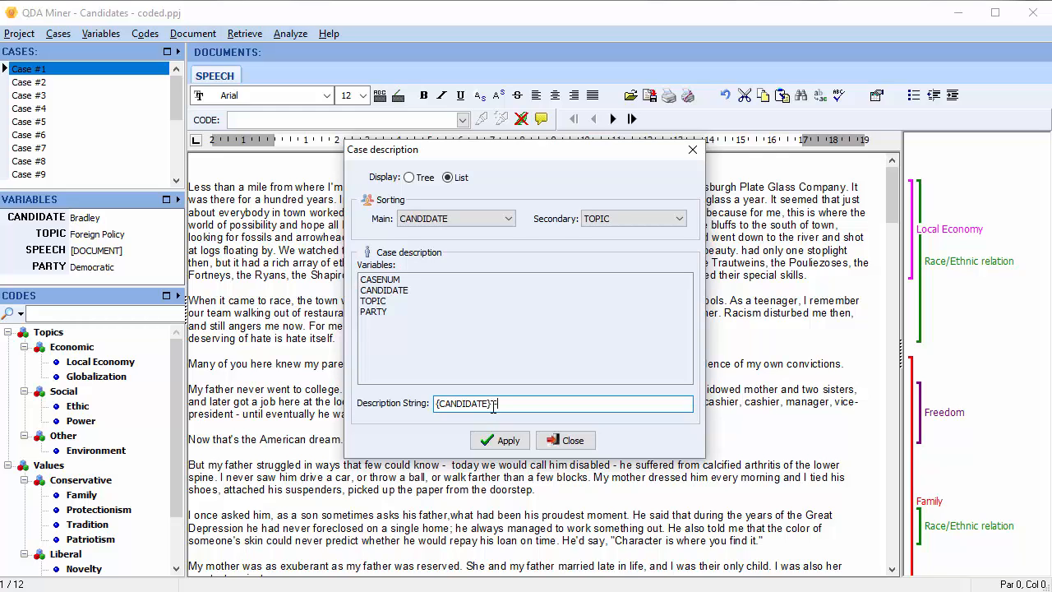
left_click(493, 404)
type(" - {TOPIC")
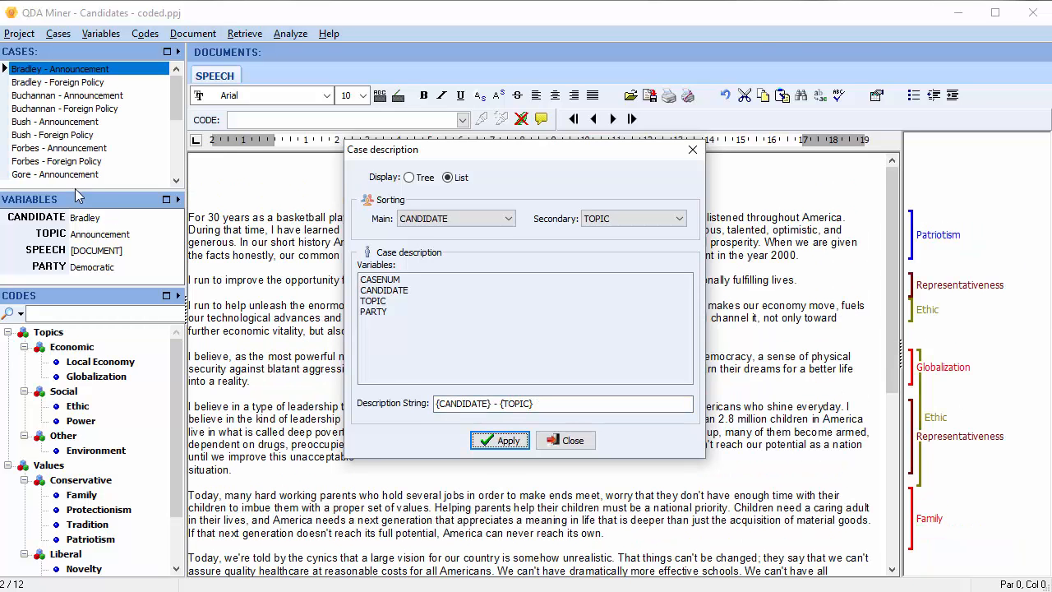
mouse_move(128, 132)
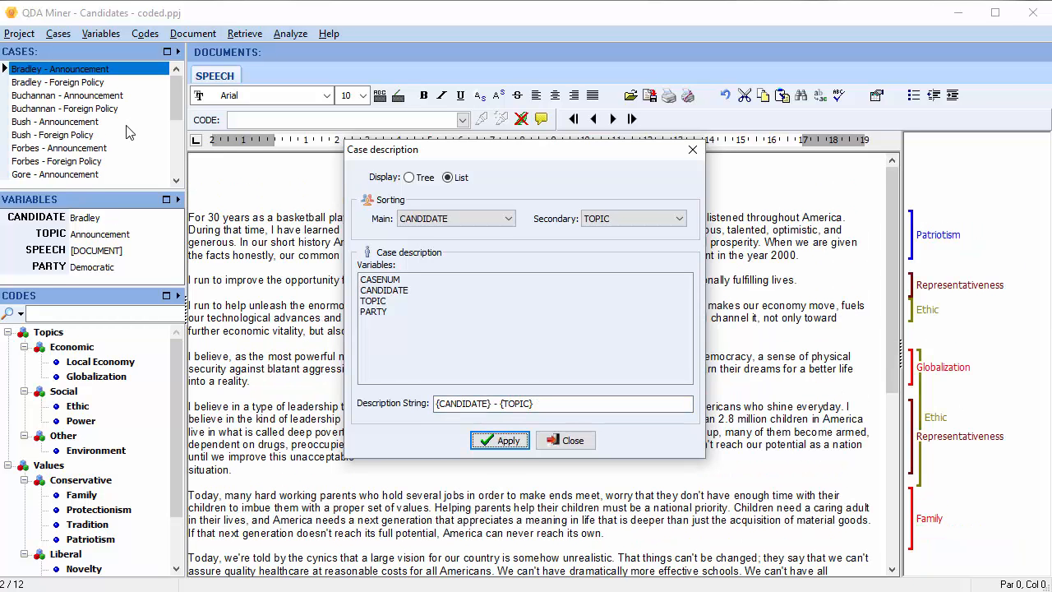
mouse_move(121, 170)
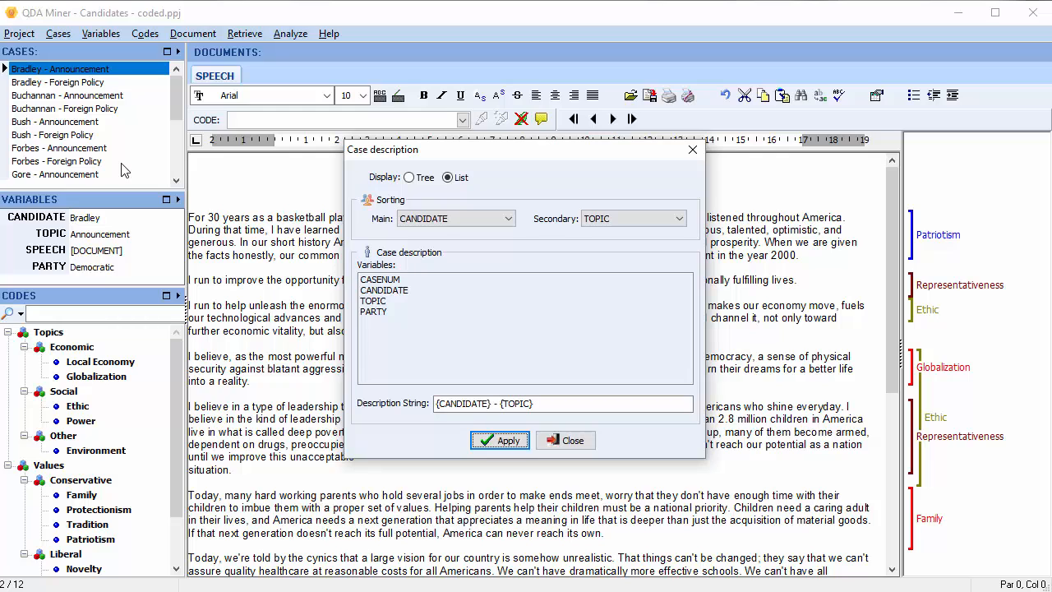
mouse_move(137, 272)
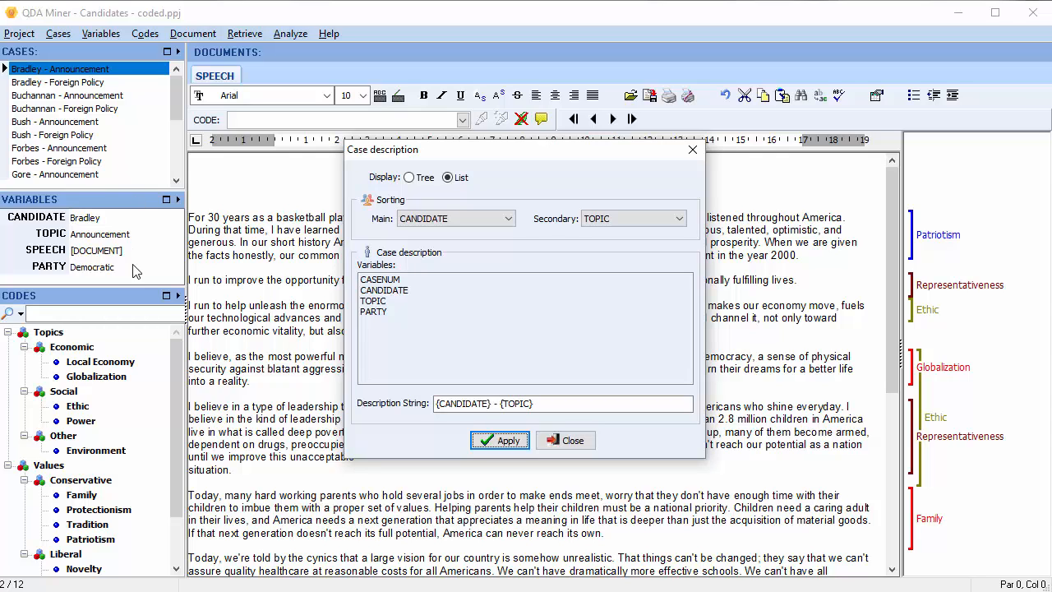
mouse_move(141, 164)
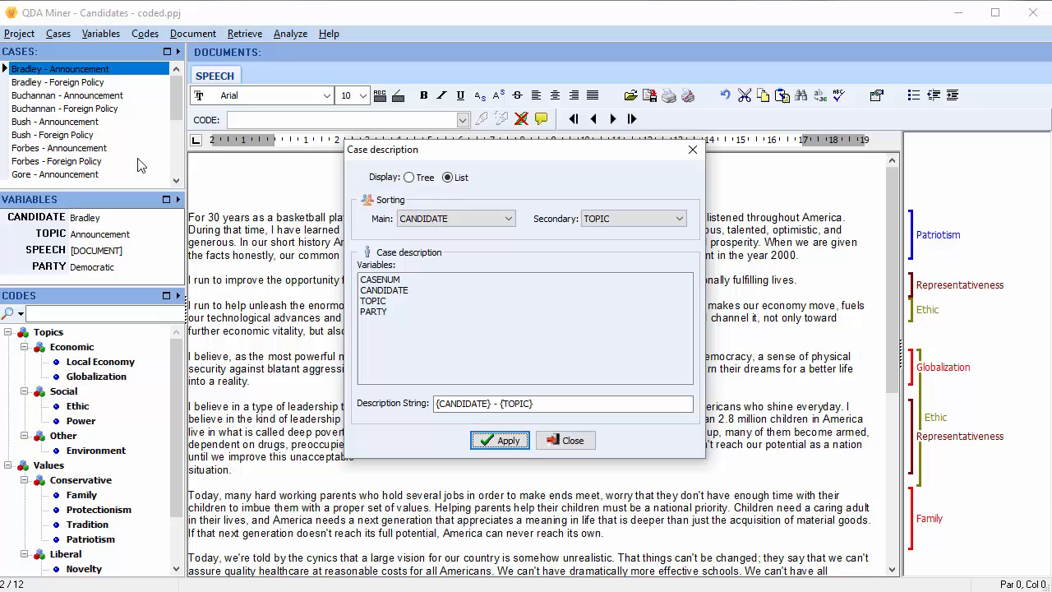
mouse_move(139, 151)
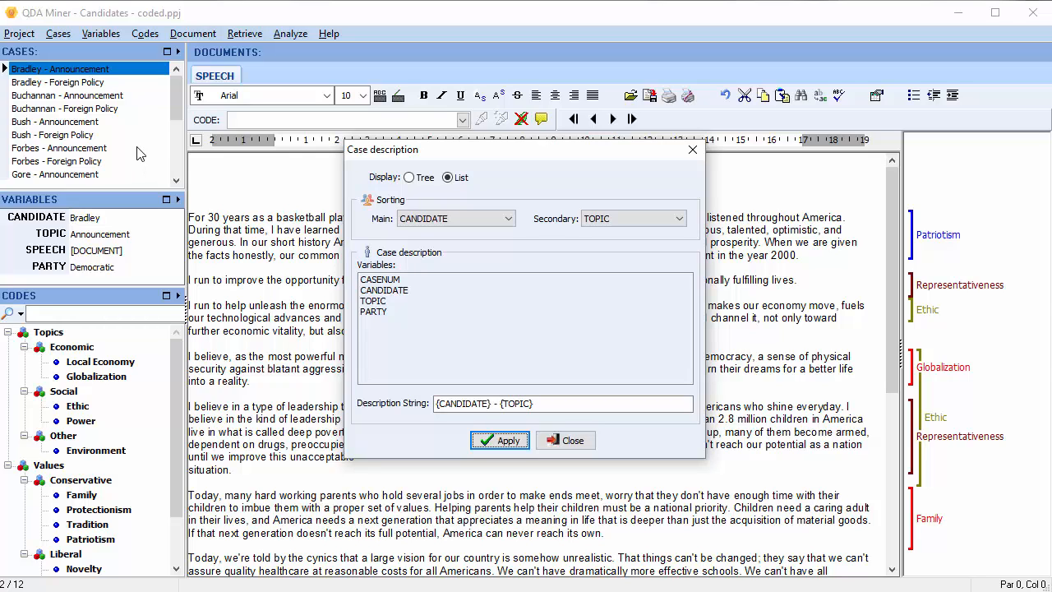
mouse_move(310, 234)
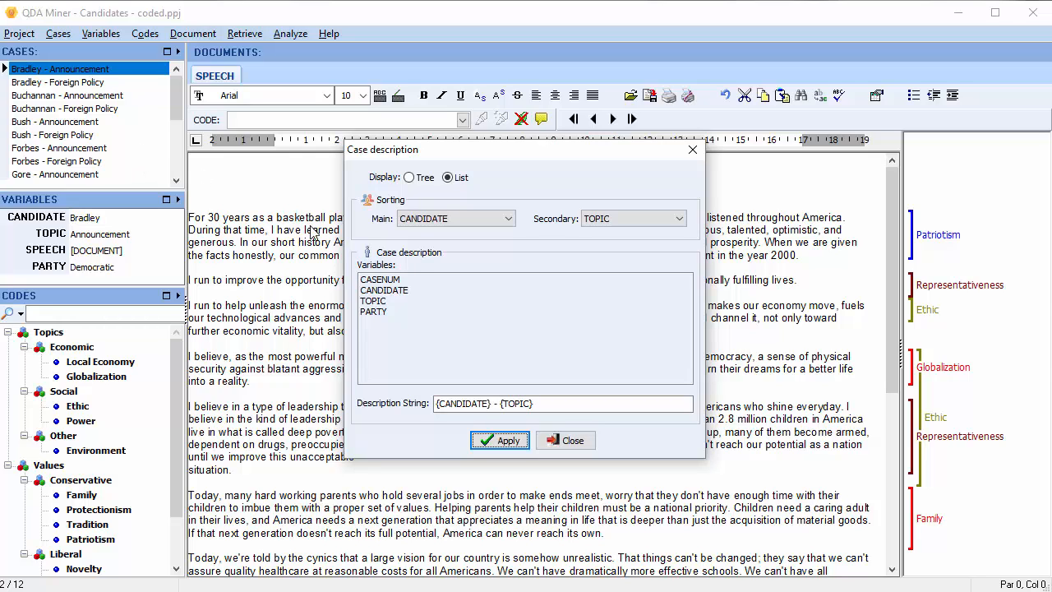
Set the main sort variable to TOPIC and apply it to the case list.
left_click(510, 216)
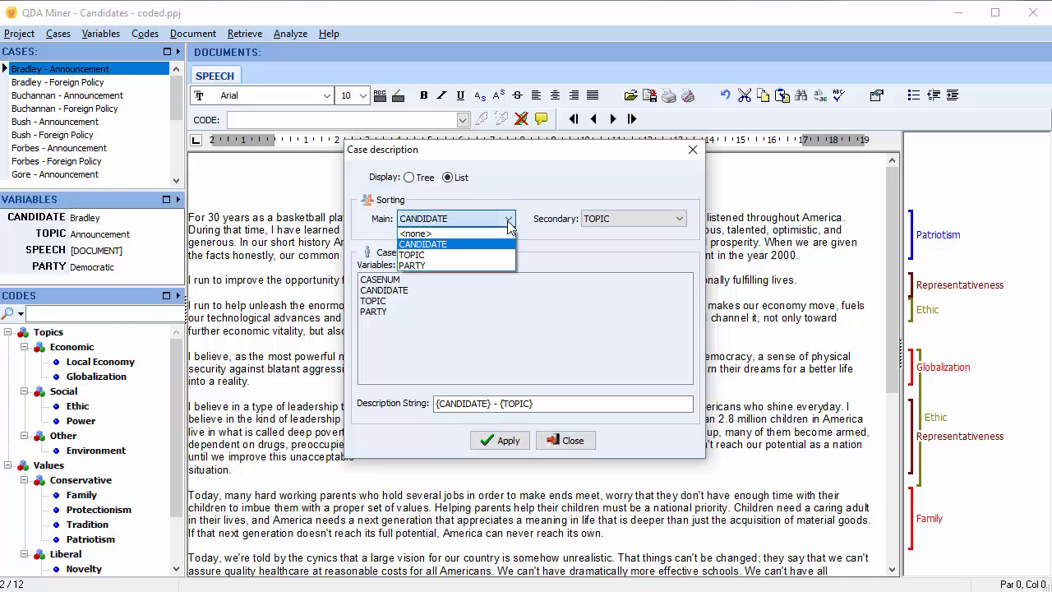
mouse_move(490, 255)
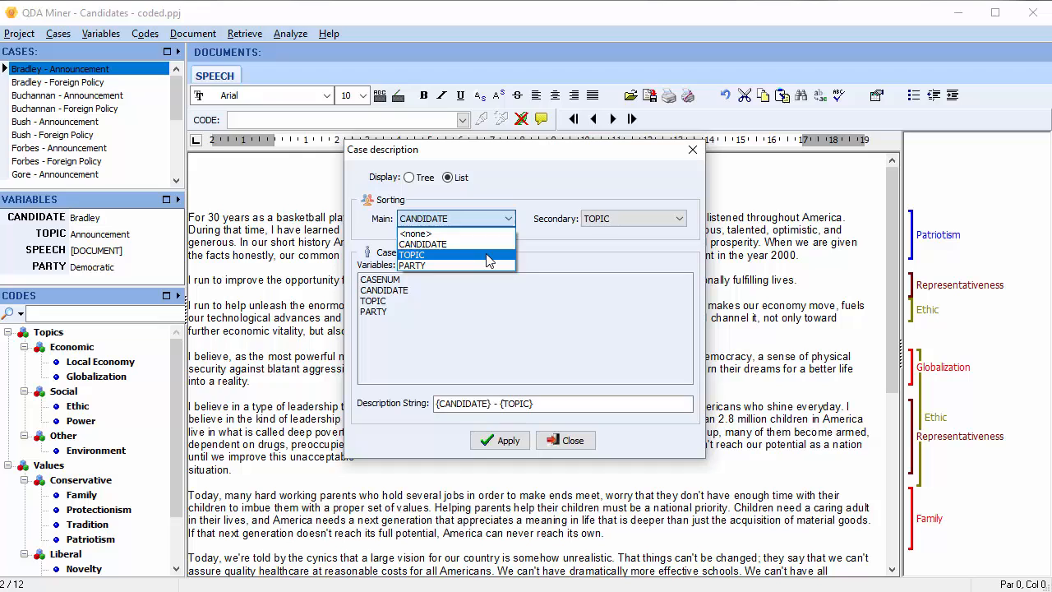
left_click(411, 253)
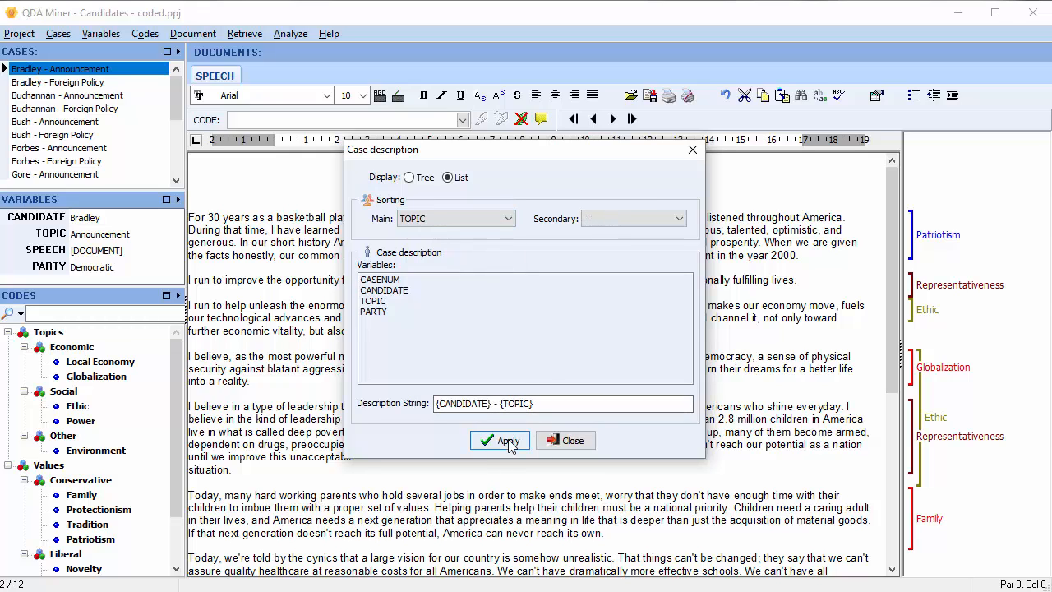
left_click(507, 441)
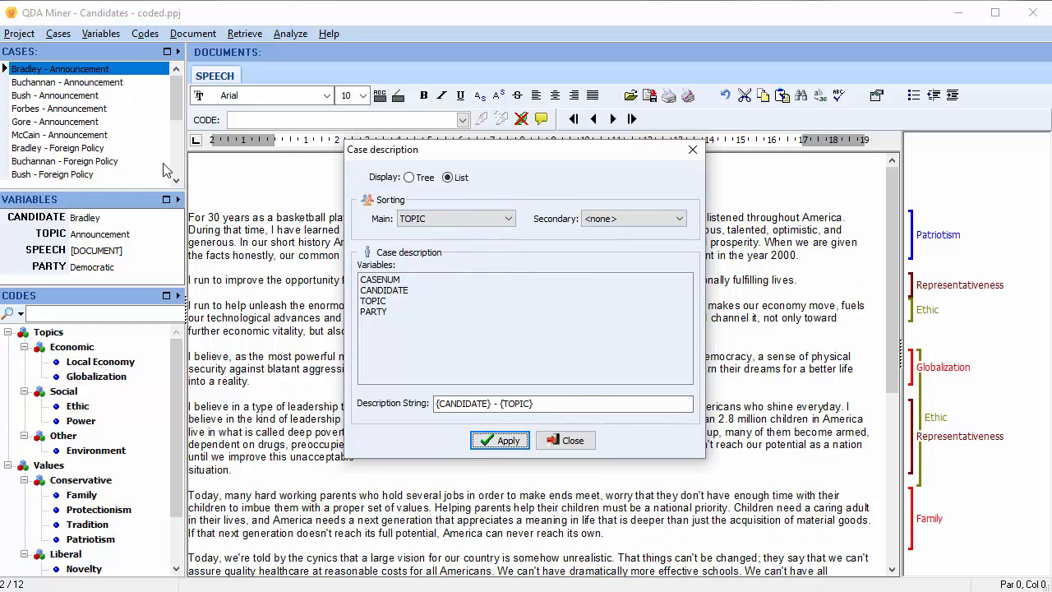
mouse_move(120, 179)
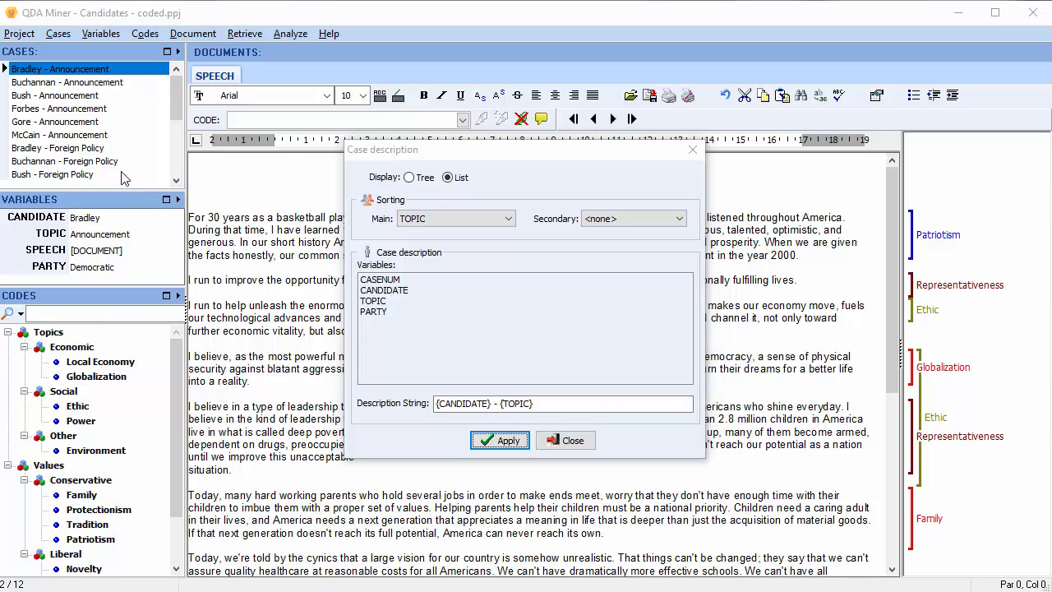
mouse_move(273, 200)
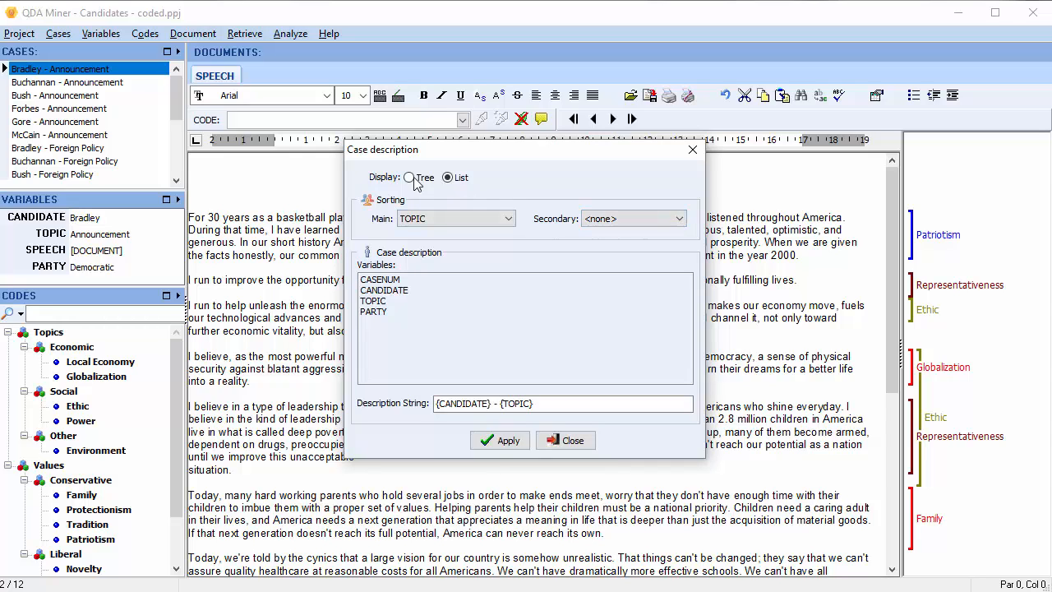
Switch to Tree display and set the main grouping variable to CANDIDATE.
left_click(408, 178)
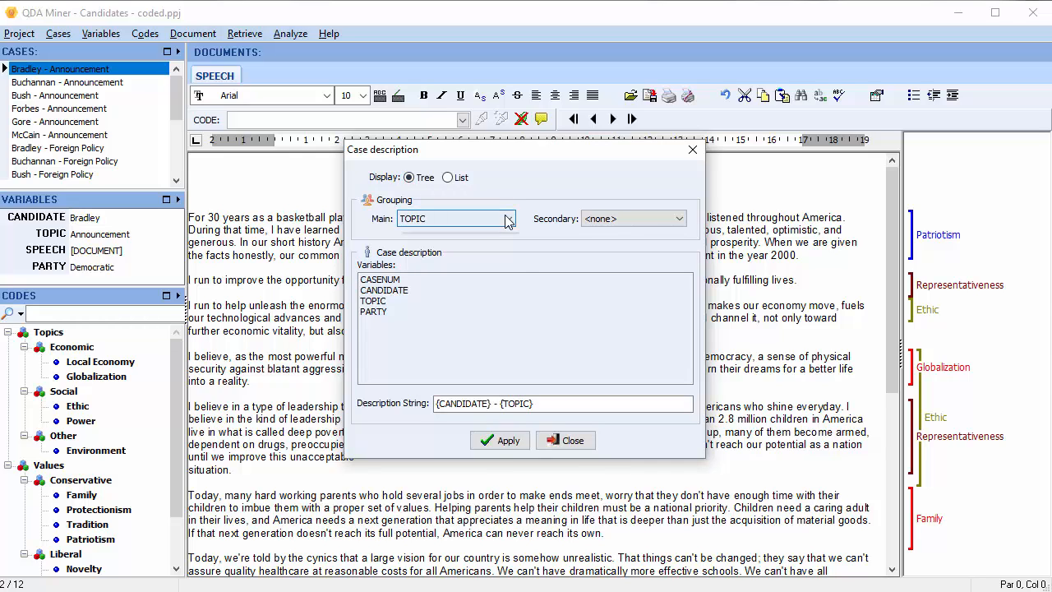
left_click(509, 219)
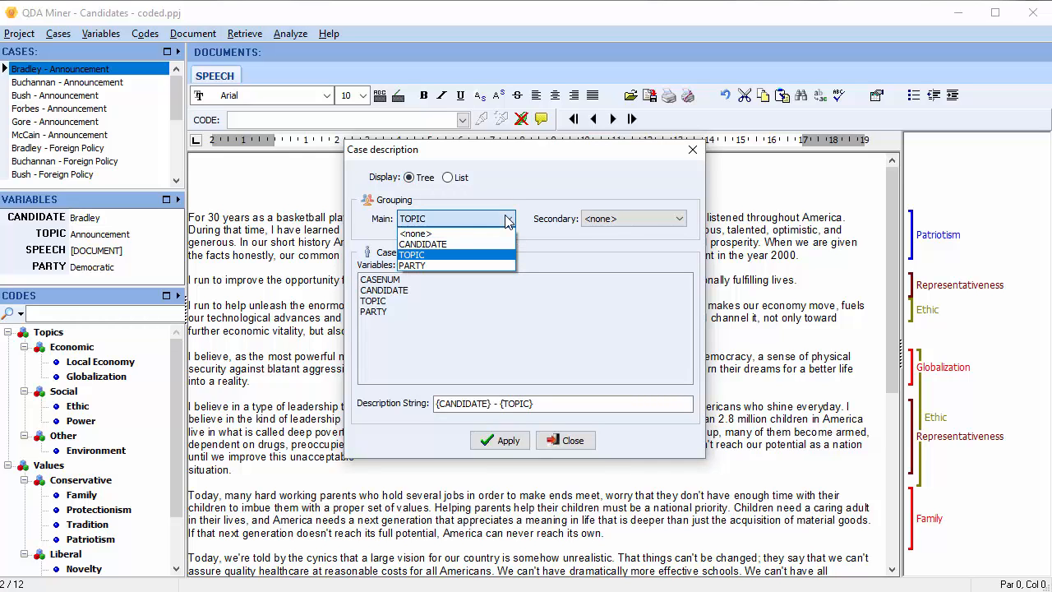
left_click(422, 243)
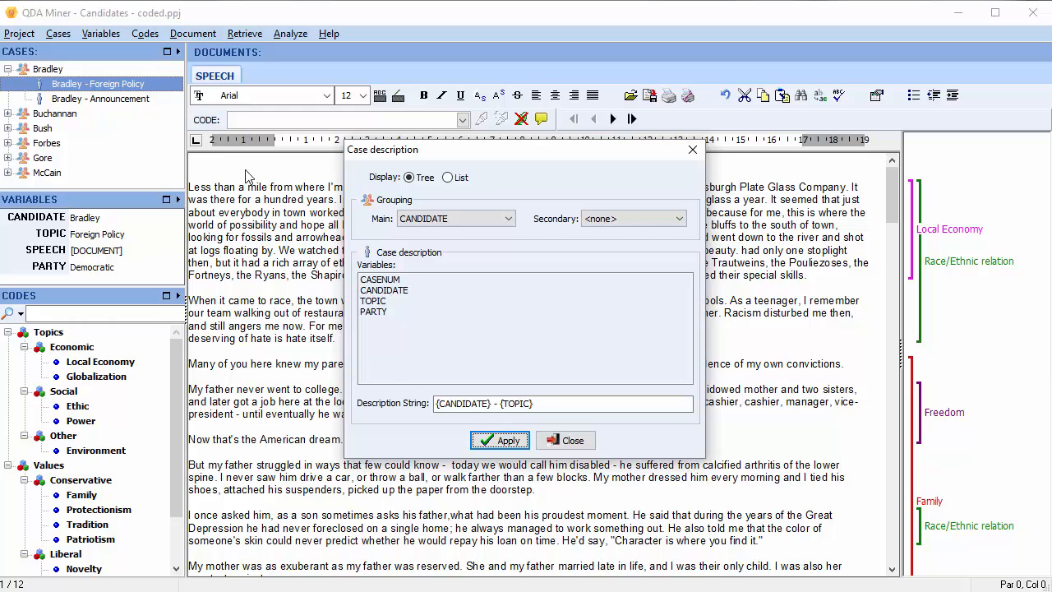
mouse_move(112, 122)
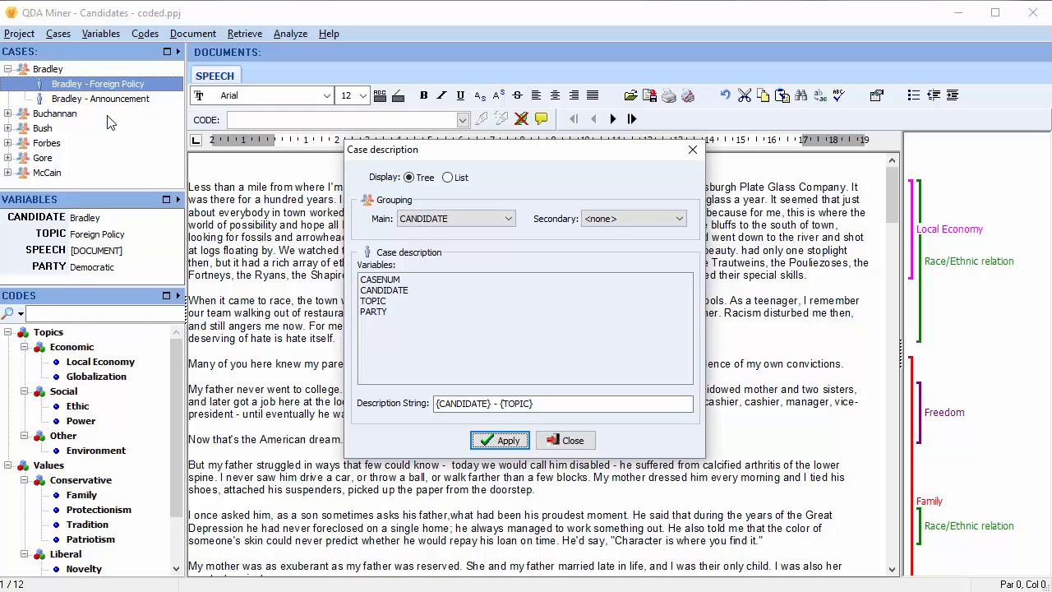
mouse_move(501, 243)
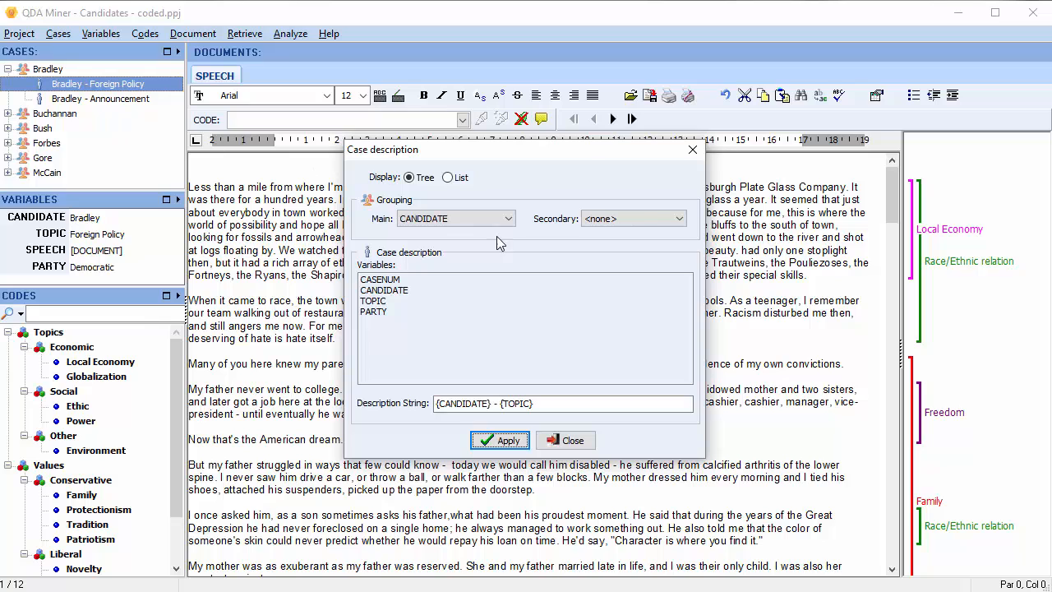